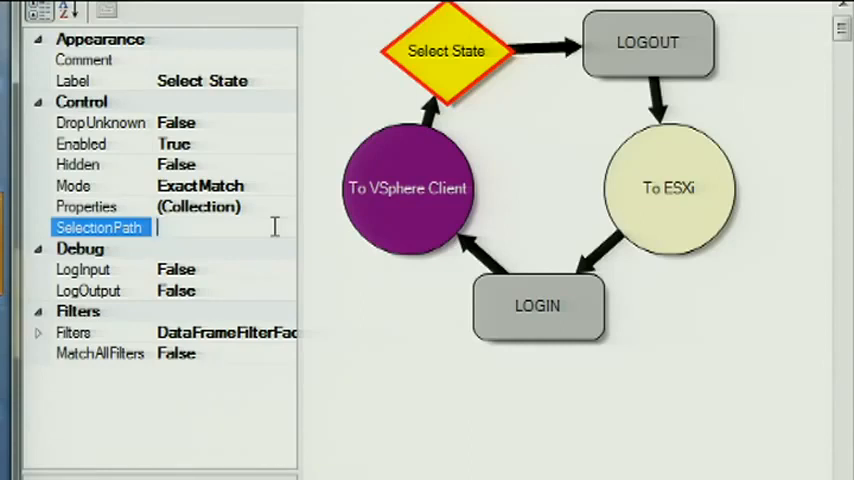
Set the Select State node's SelectionPath to //State and commit it
{"action": "type", "text": "//State"}
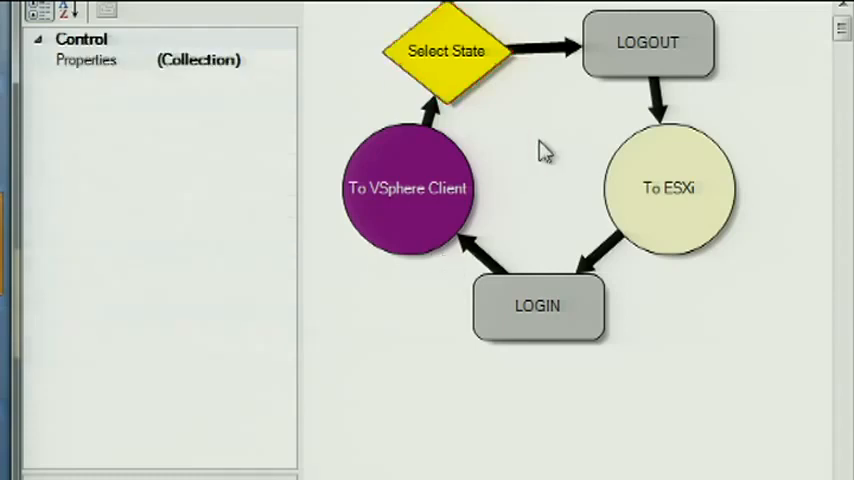
{"action": "left_click", "coordinate": [446, 51]}
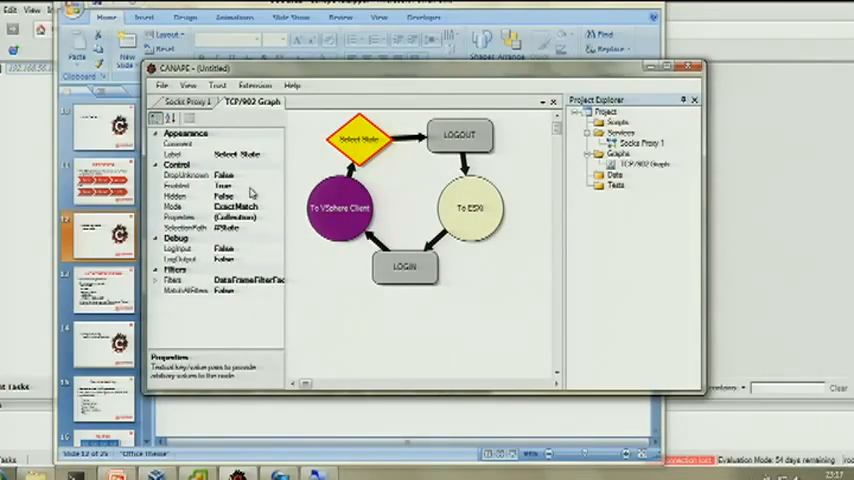
Bring up the graph canvas context menu containing Add Node
{"action": "left_click", "coordinate": [458, 135]}
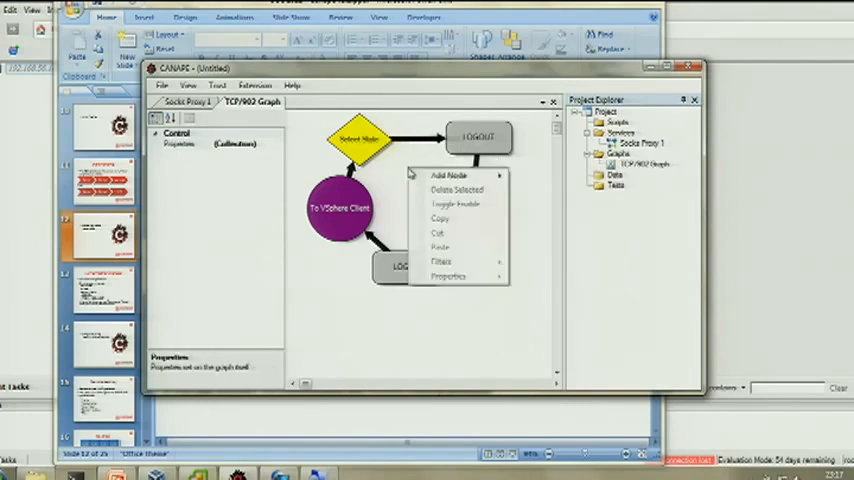
Add a LAYER0/LAYER0-Slave pair, linking Select State to LAYER0 and LAYER0 to To ESXi
{"action": "left_click", "coordinate": [432, 174]}
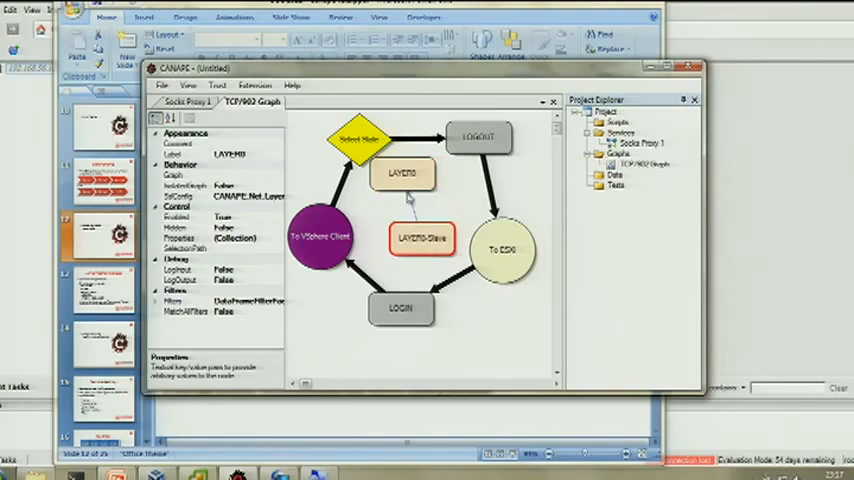
{"action": "left_click", "coordinate": [360, 137]}
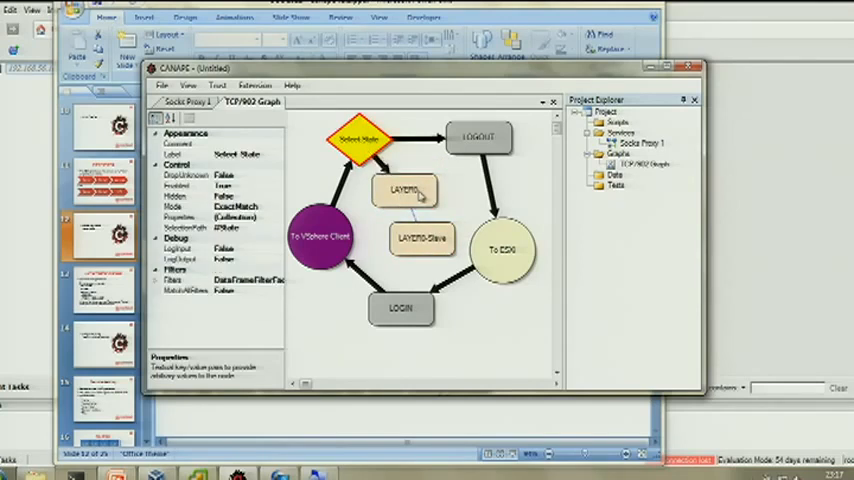
{"action": "left_click", "coordinate": [404, 190]}
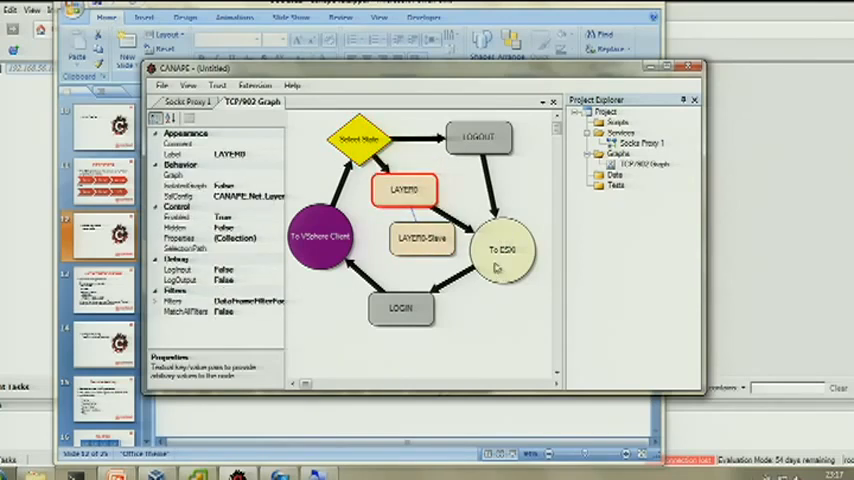
{"action": "left_click", "coordinate": [420, 238]}
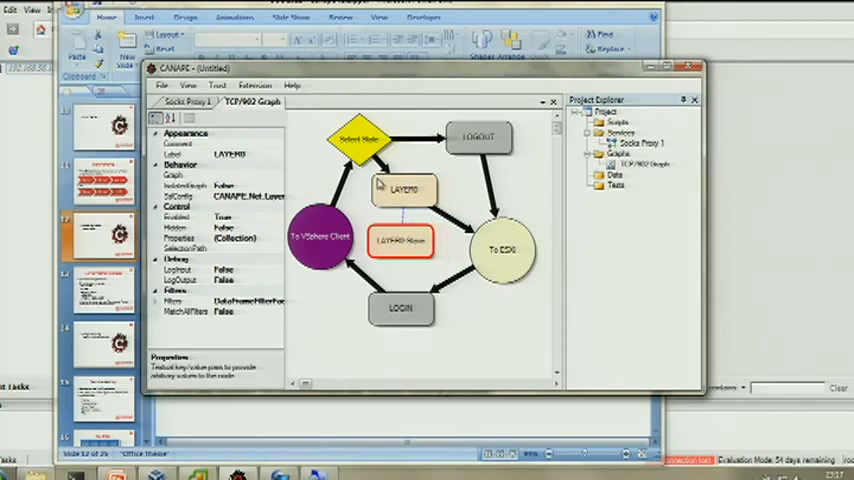